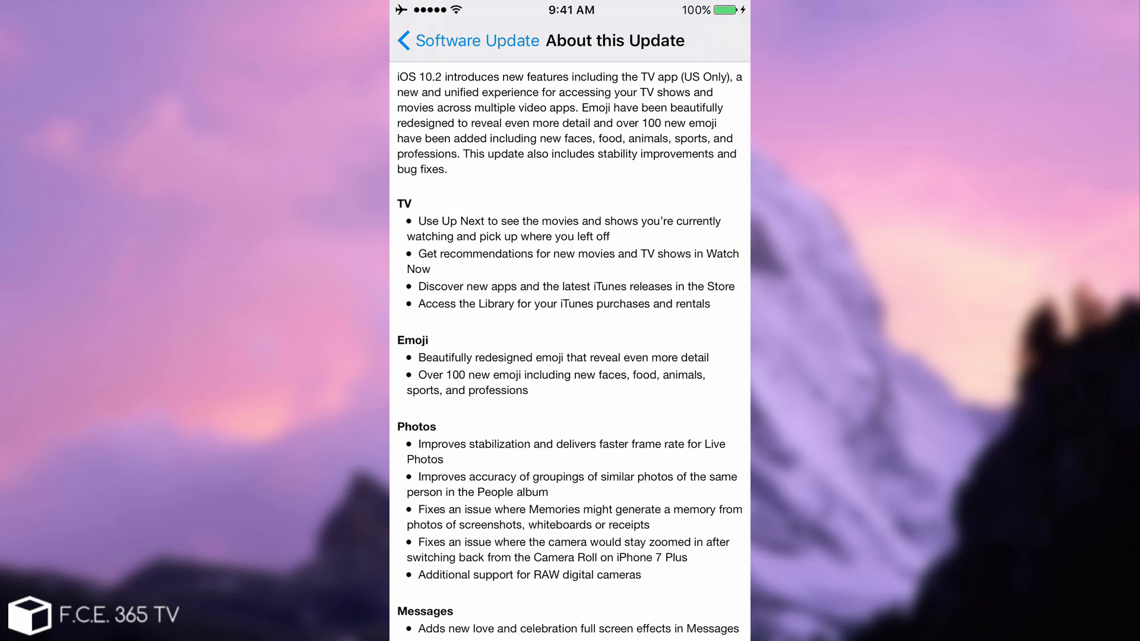
Step: Scroll down through the iOS 10.2 release notes on the About this Update page
scroll("down", 3)
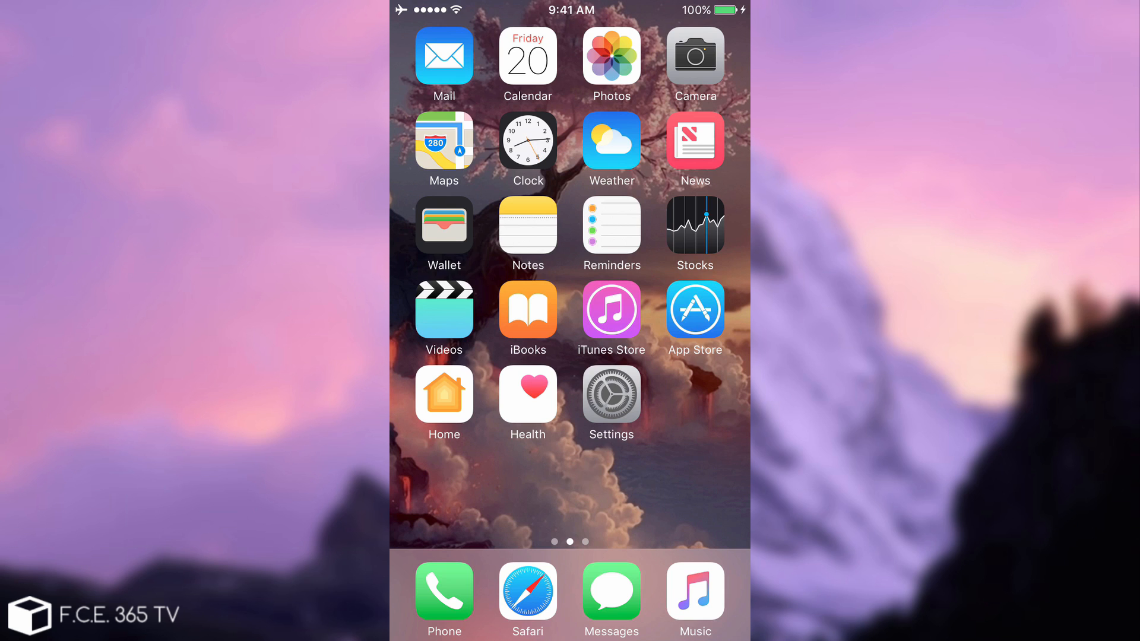
left_click(527, 64)
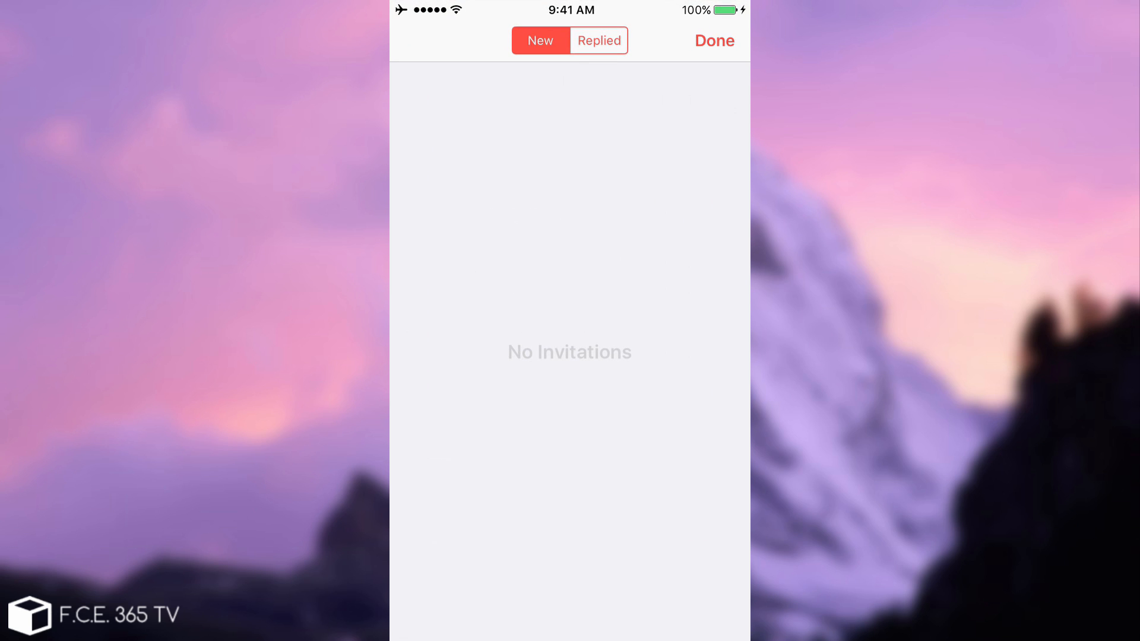
left_click(713, 40)
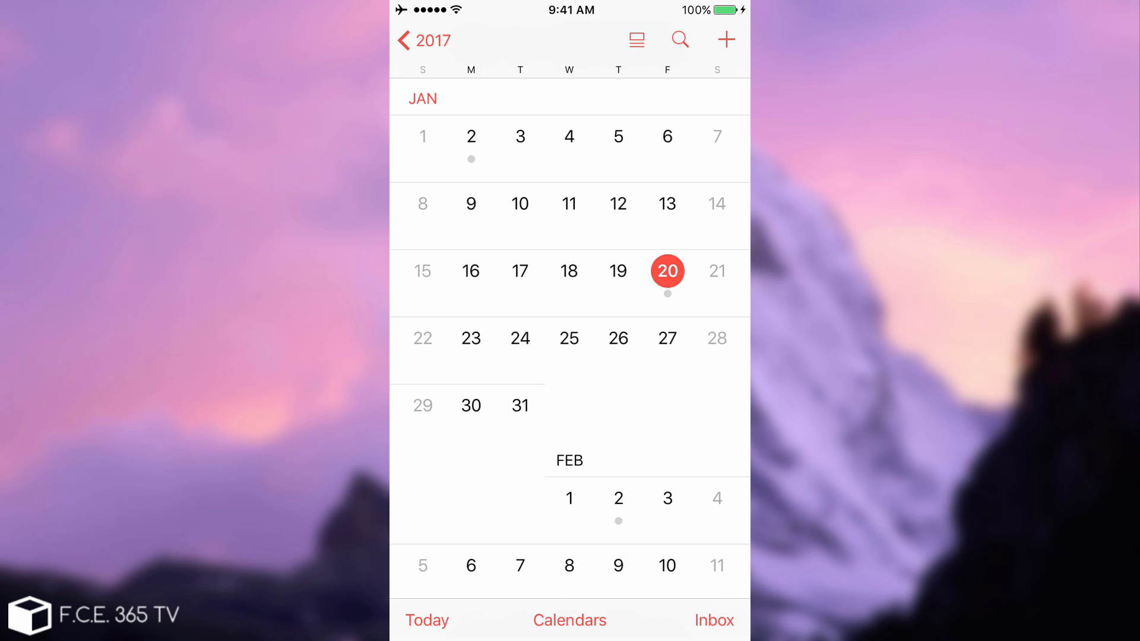
left_click(667, 271)
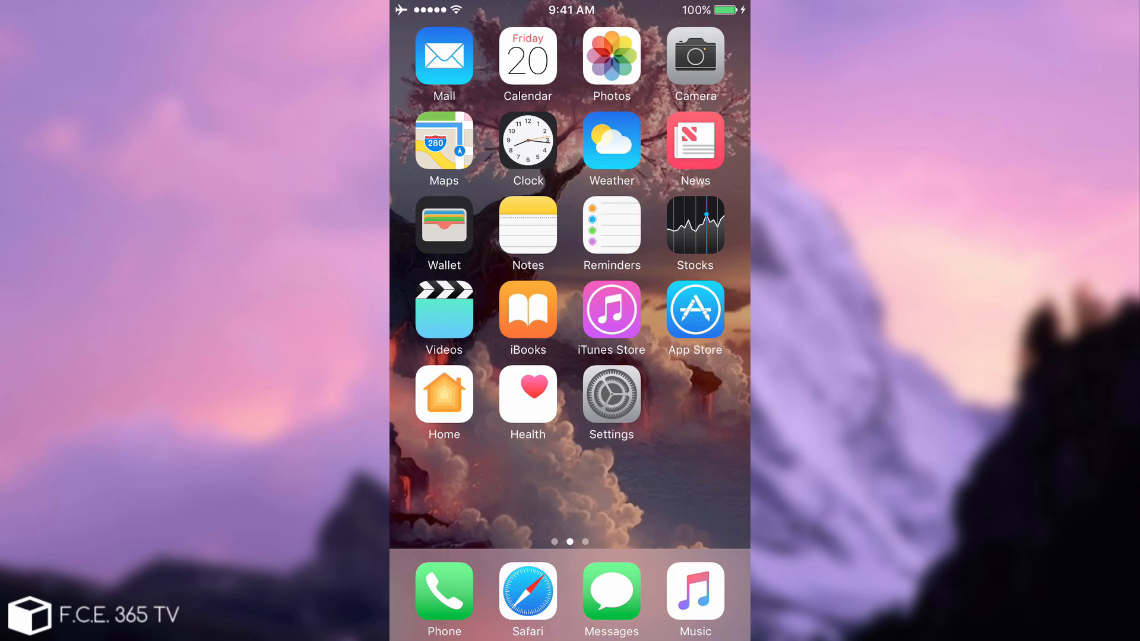
Step: Launch Safari and open 'iOS 10 - How to Disable iOS Automatic Updates' on YouTube
left_click(527, 592)
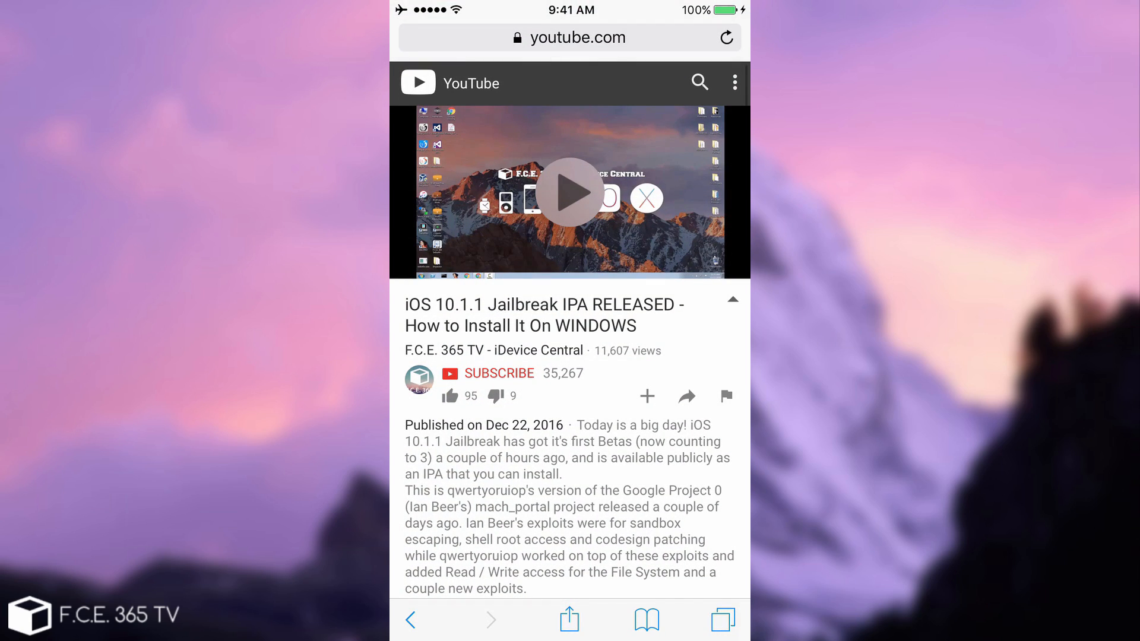
left_click(721, 619)
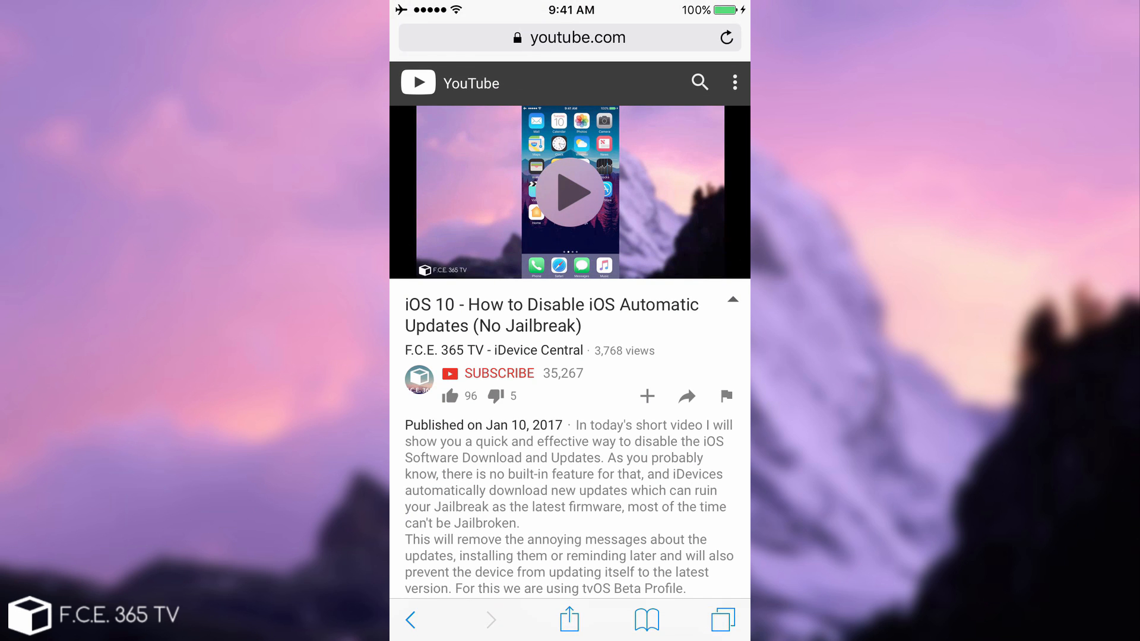
scroll("down", 3)
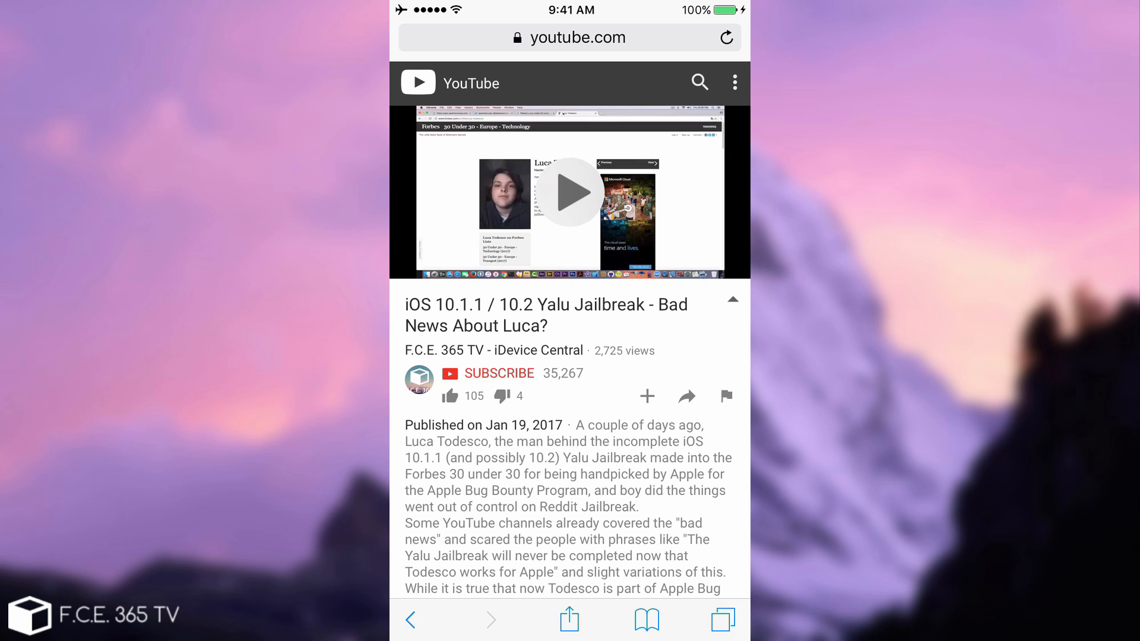
Step: Scroll the Yalu Jailbreak video description down to its resource and social media links
scroll("down", 3)
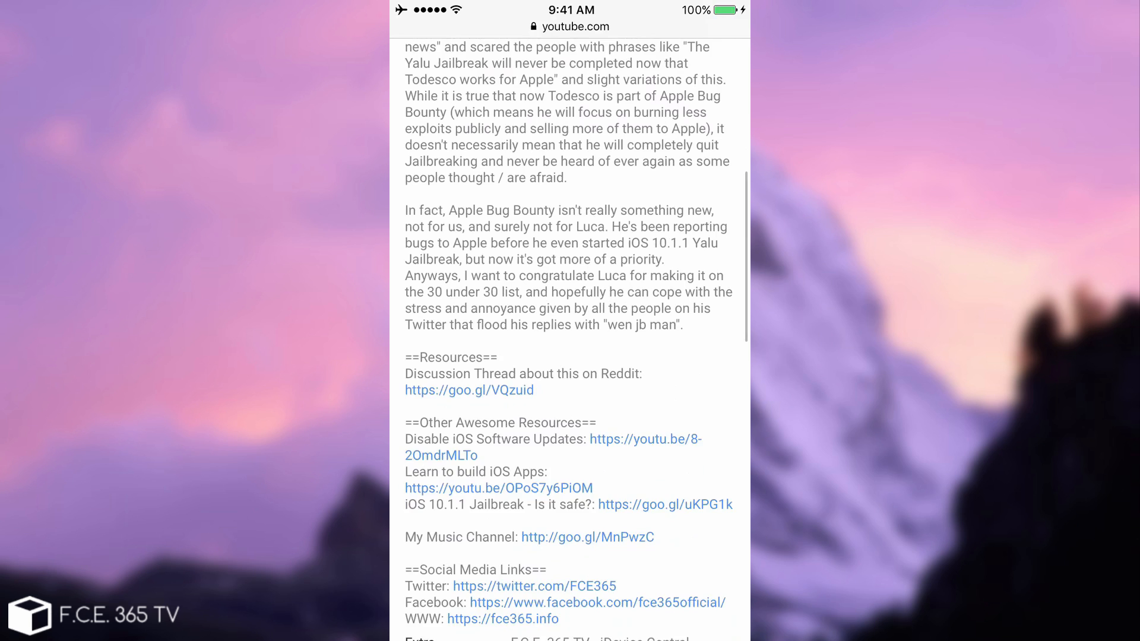